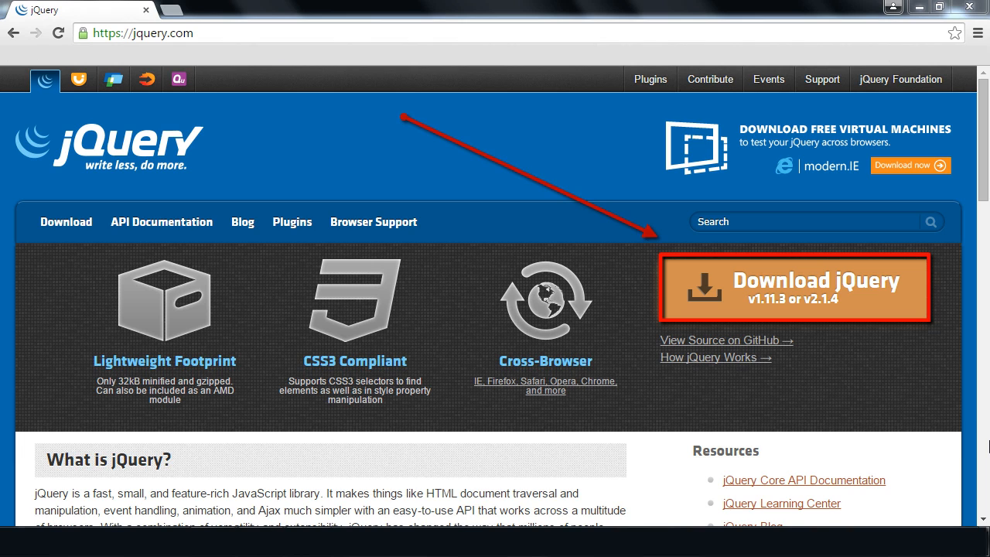
- Go from the jQuery home page to the download page with the 1.x and 2.x file links
{"action": "left_click", "coordinate": [792, 287]}
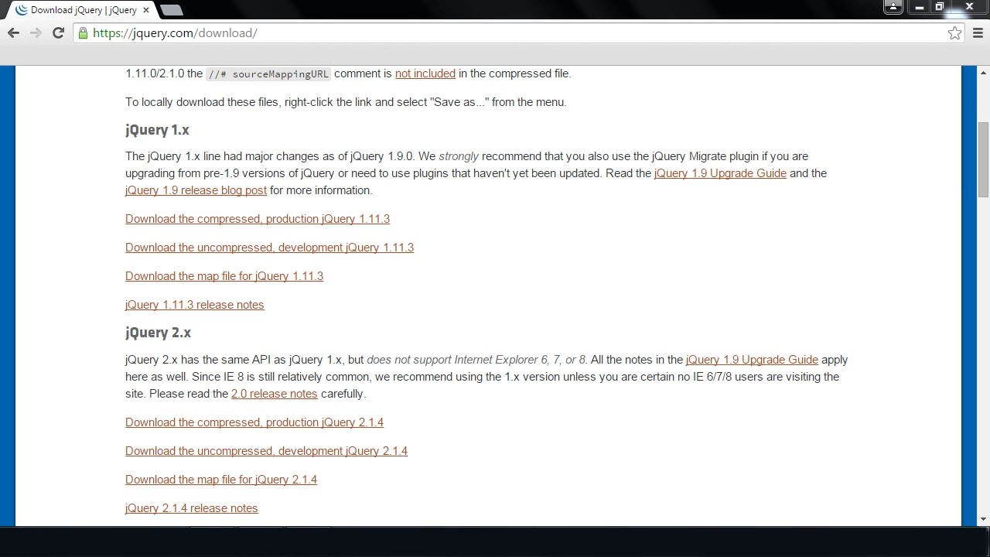
{"action": "double_click", "coordinate": [269, 248]}
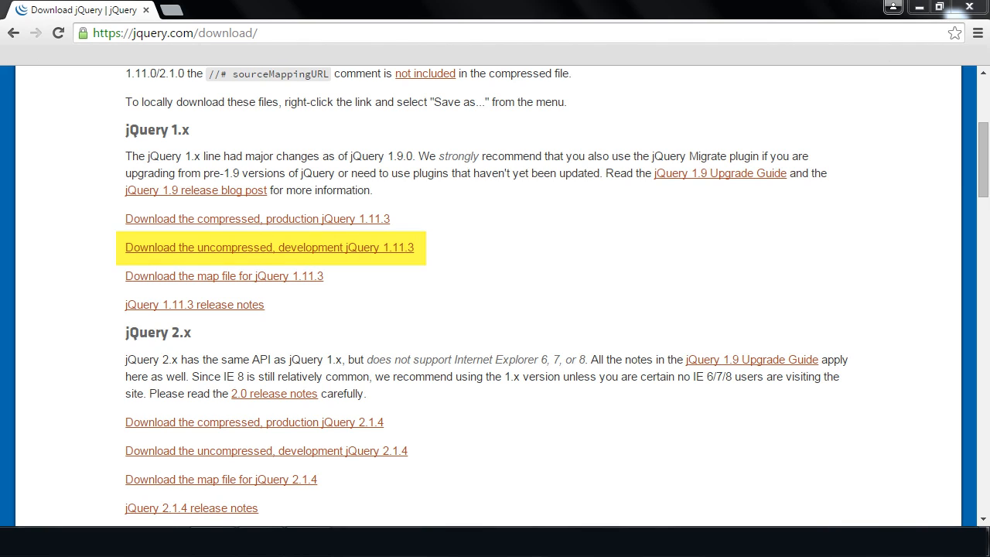
{"action": "left_click", "coordinate": [269, 247]}
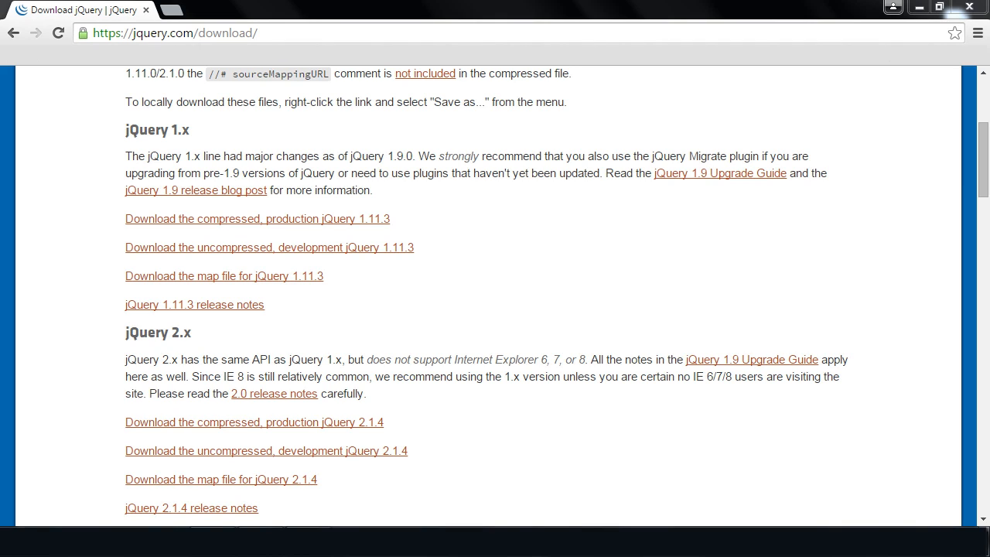
{"action": "double_click", "coordinate": [477, 359]}
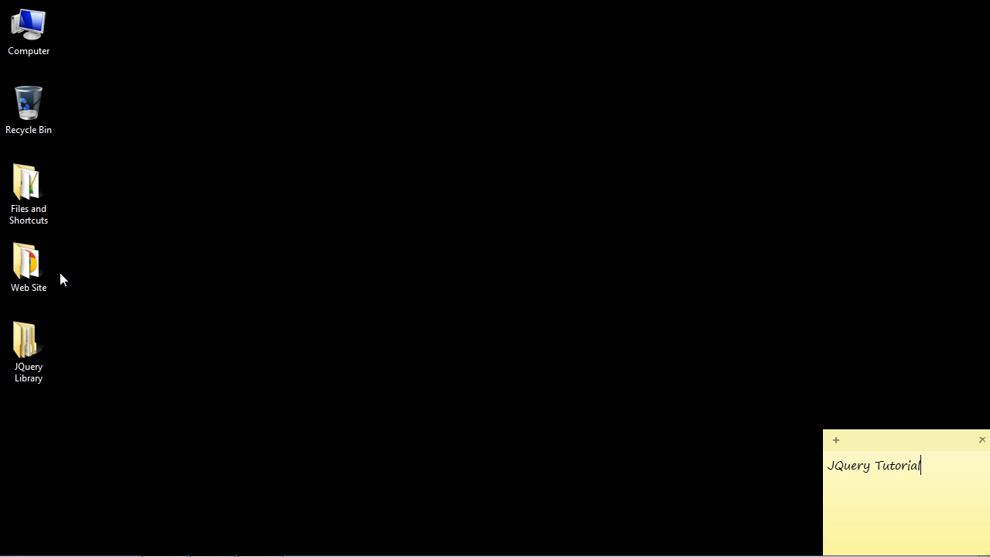
- Open the Web Site folder from the desktop and look through its index and style files
{"action": "left_click", "coordinate": [28, 266]}
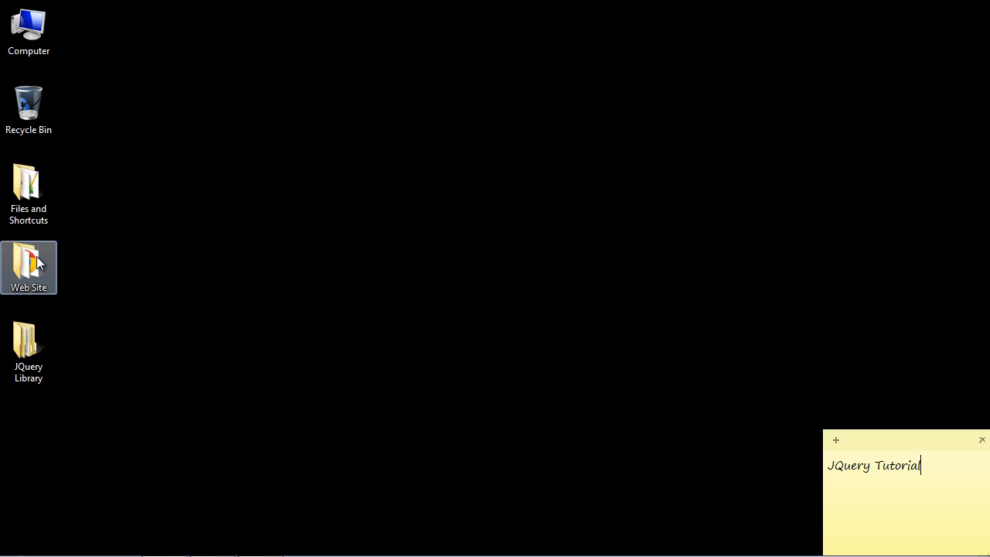
{"action": "double_click", "coordinate": [28, 266]}
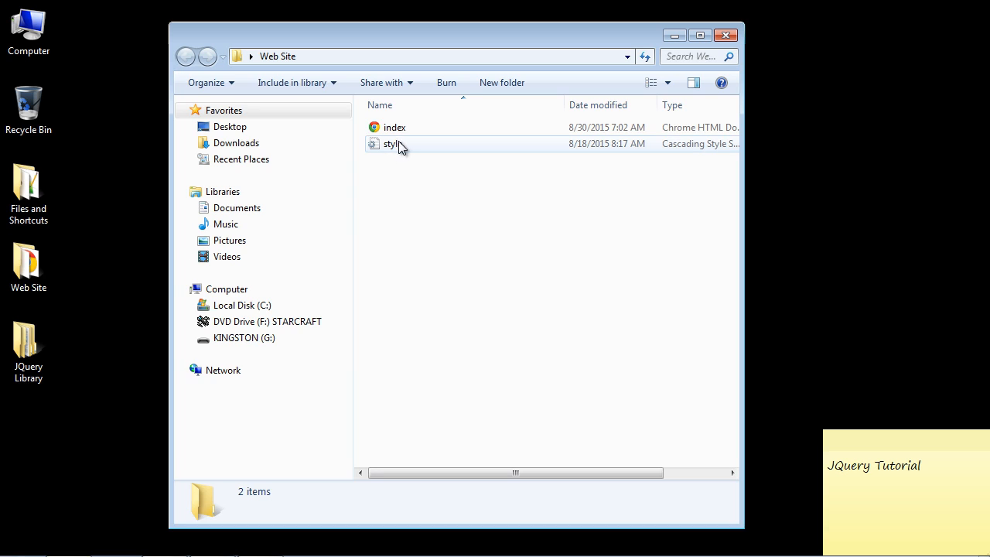
{"action": "mouse_move", "coordinate": [393, 127]}
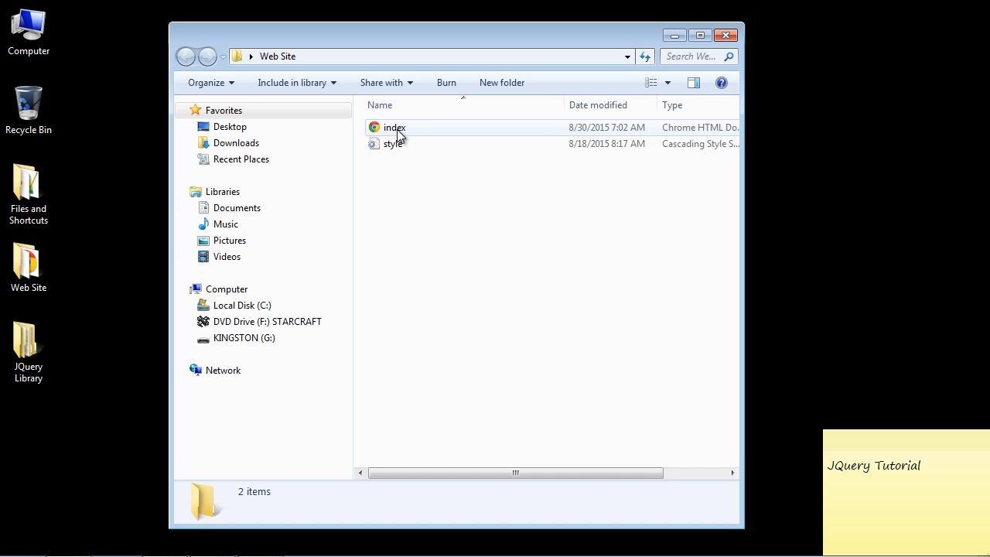
{"action": "left_click", "coordinate": [393, 142]}
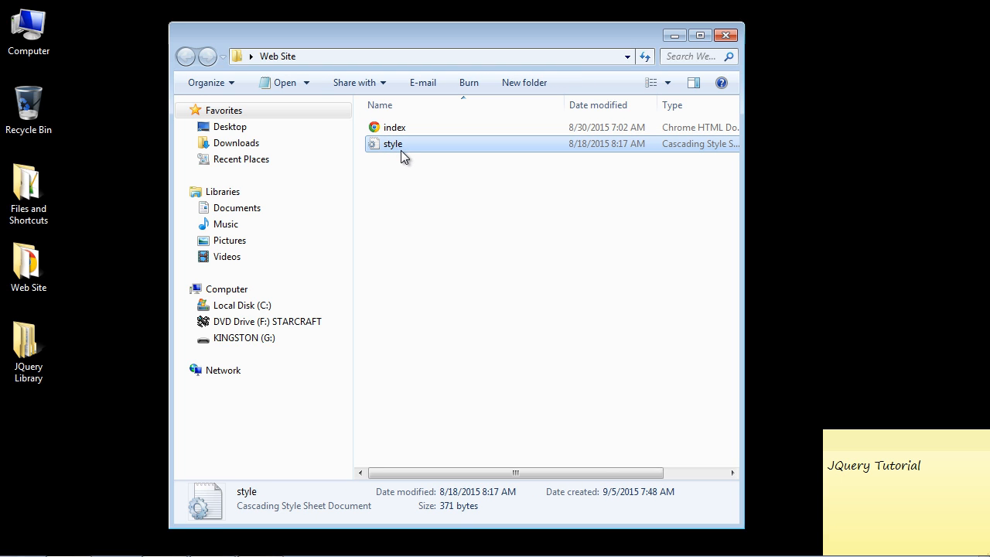
{"action": "mouse_move", "coordinate": [397, 147]}
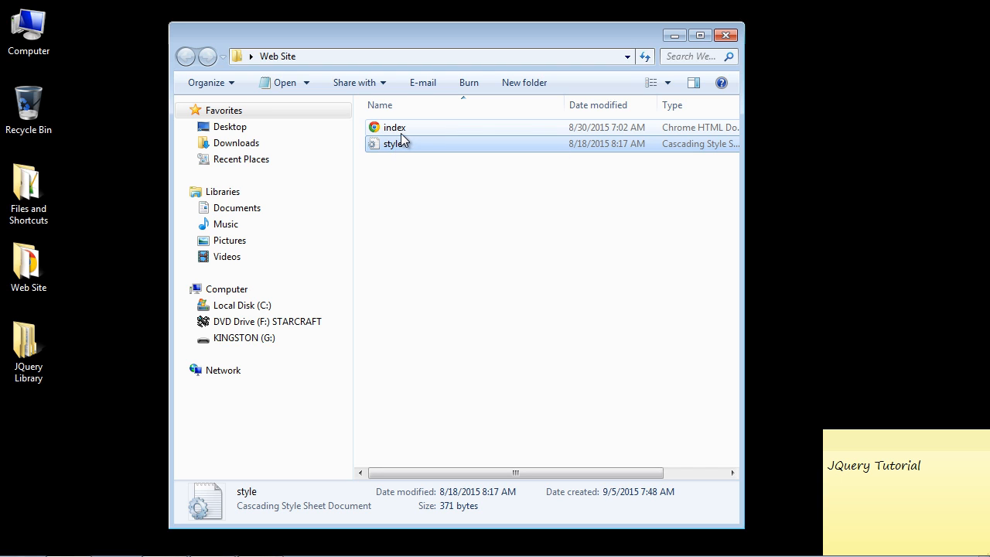
{"action": "left_click", "coordinate": [394, 127]}
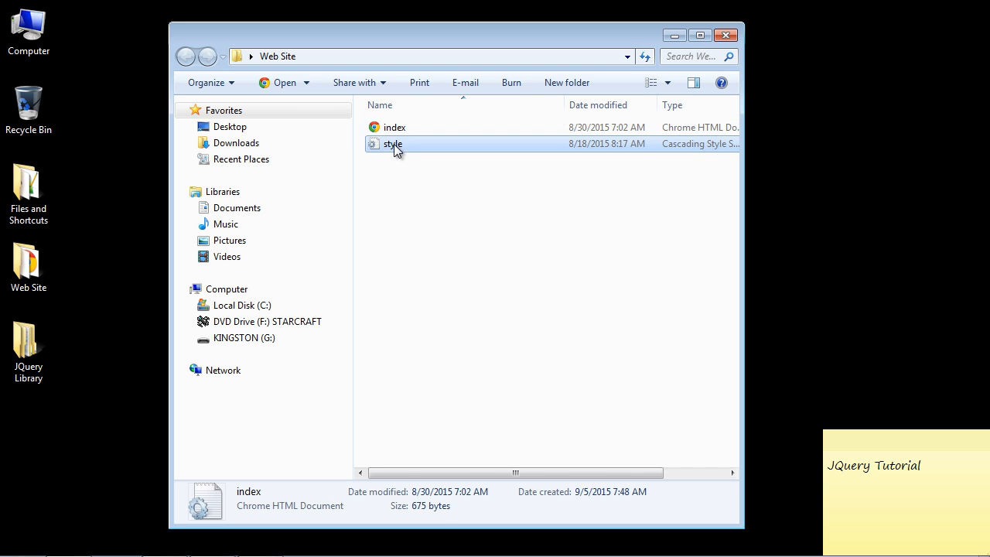
{"action": "left_click", "coordinate": [393, 144]}
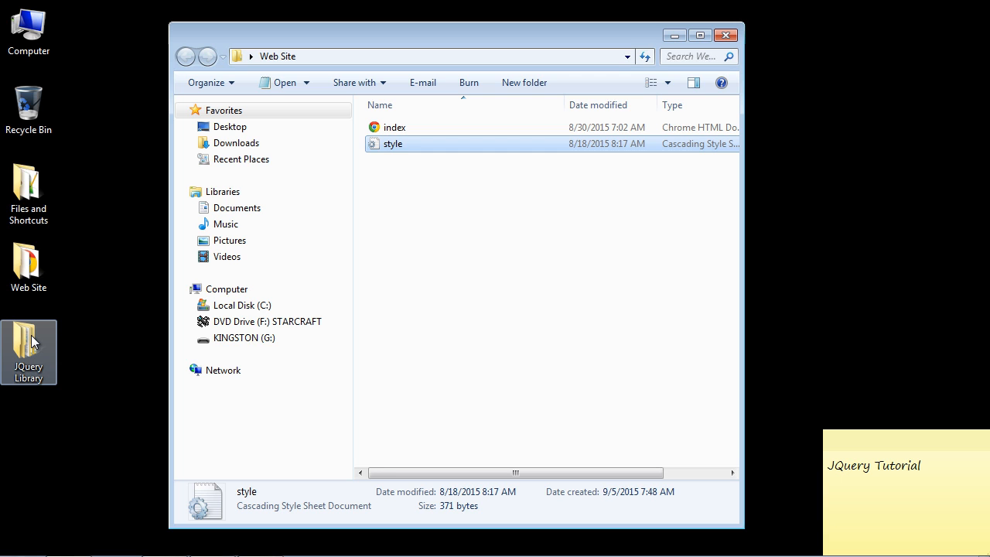
- Open the JQuery Library folder beside Web Site and go into its 1.11.3 folder
{"action": "double_click", "coordinate": [28, 353]}
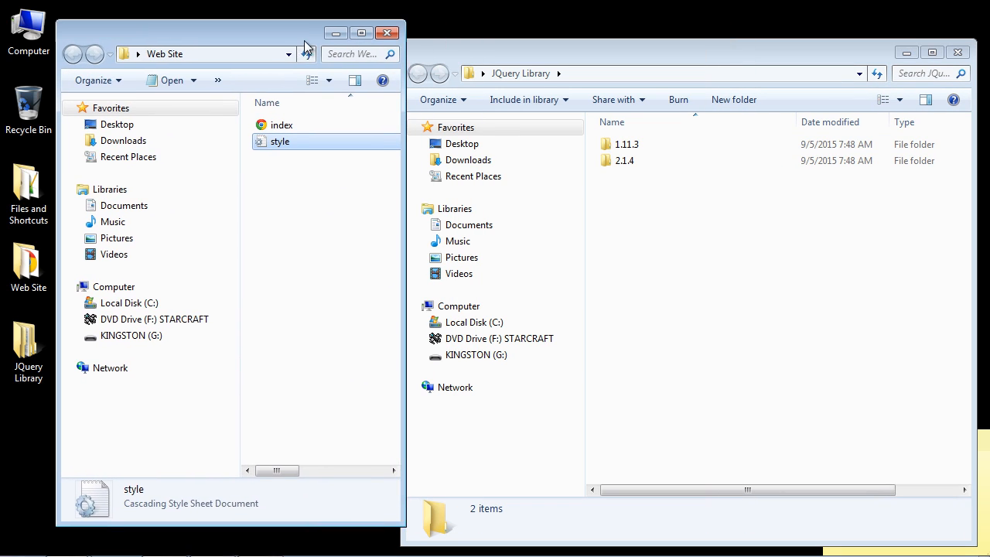
{"action": "left_click", "coordinate": [634, 146]}
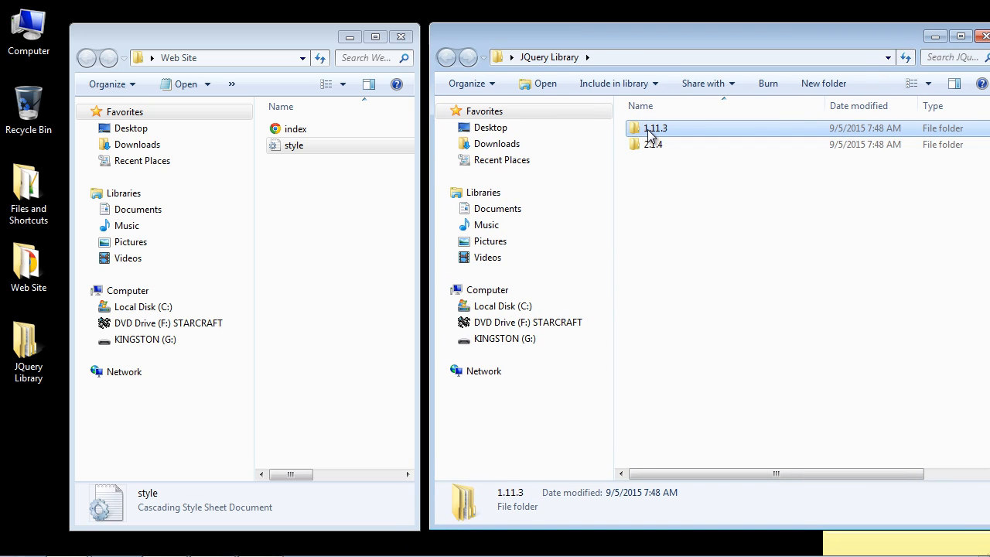
{"action": "double_click", "coordinate": [656, 127]}
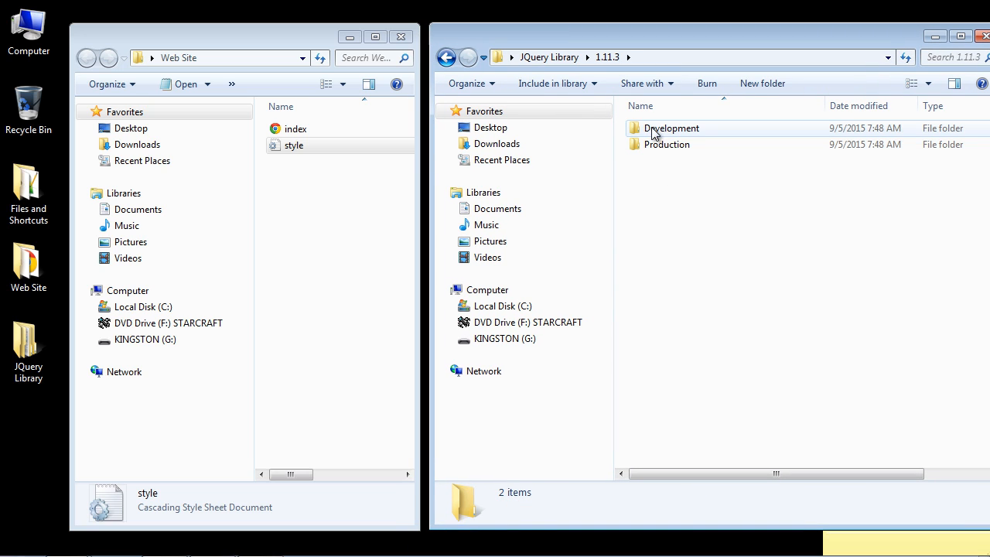
- Look inside the Development folder, go back to 1.11.3 and widen the columns to show file sizes
{"action": "double_click", "coordinate": [671, 127]}
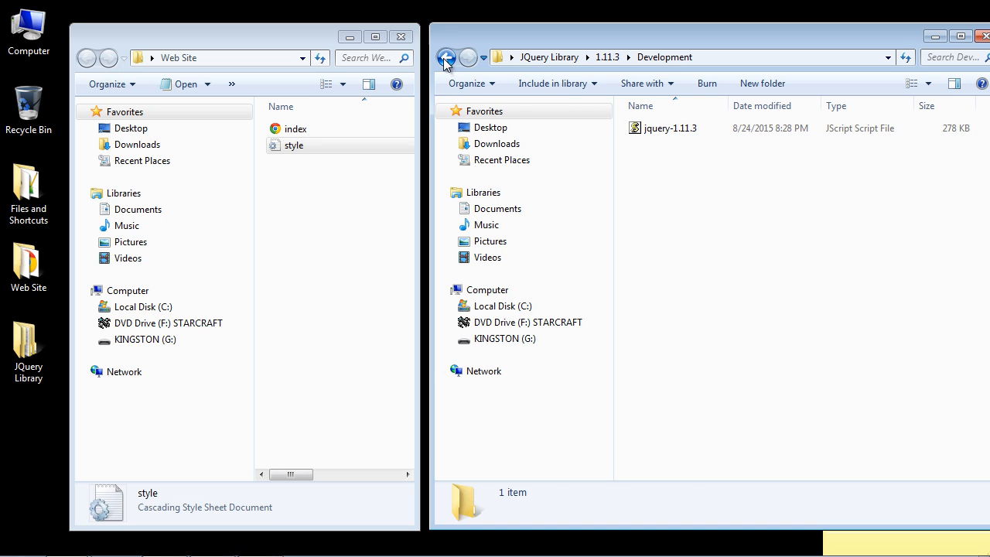
{"action": "left_click", "coordinate": [445, 56]}
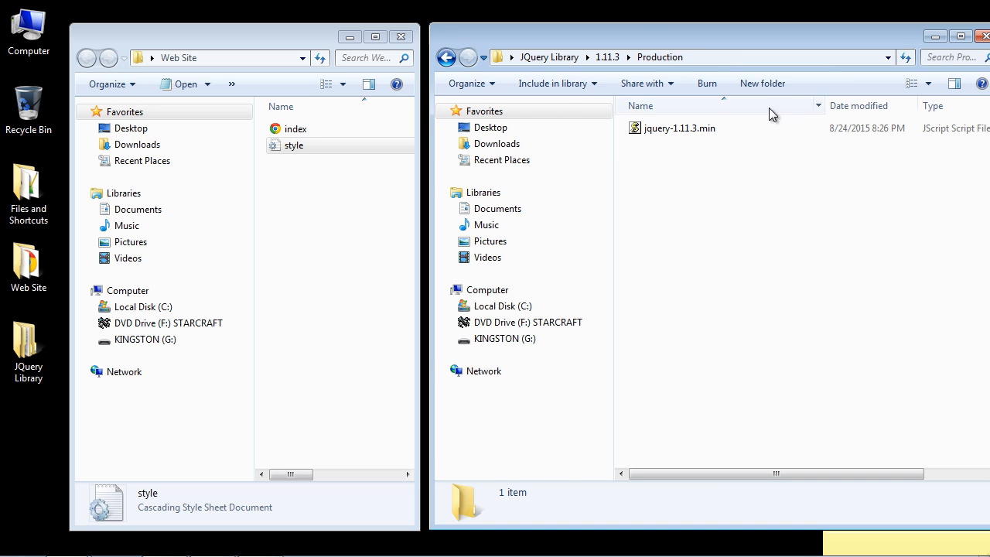
{"action": "left_click_drag", "start_coordinate": [823, 105], "coordinate": [746, 106]}
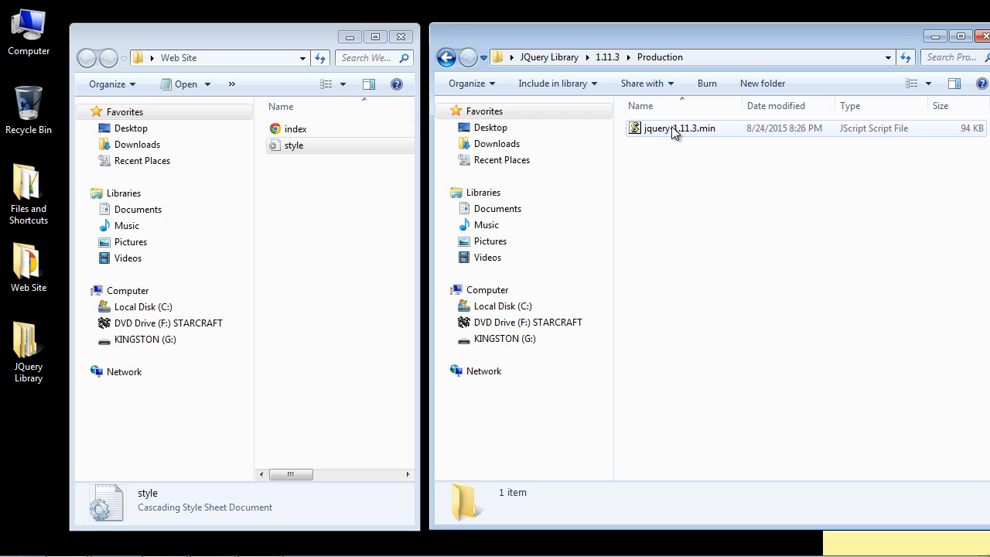
{"action": "mouse_move", "coordinate": [934, 146]}
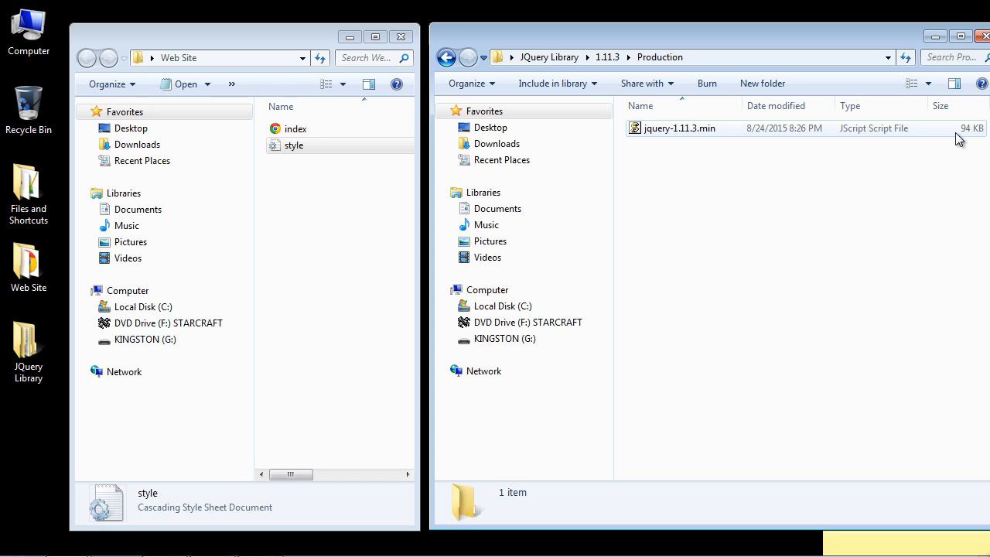
{"action": "mouse_move", "coordinate": [944, 136]}
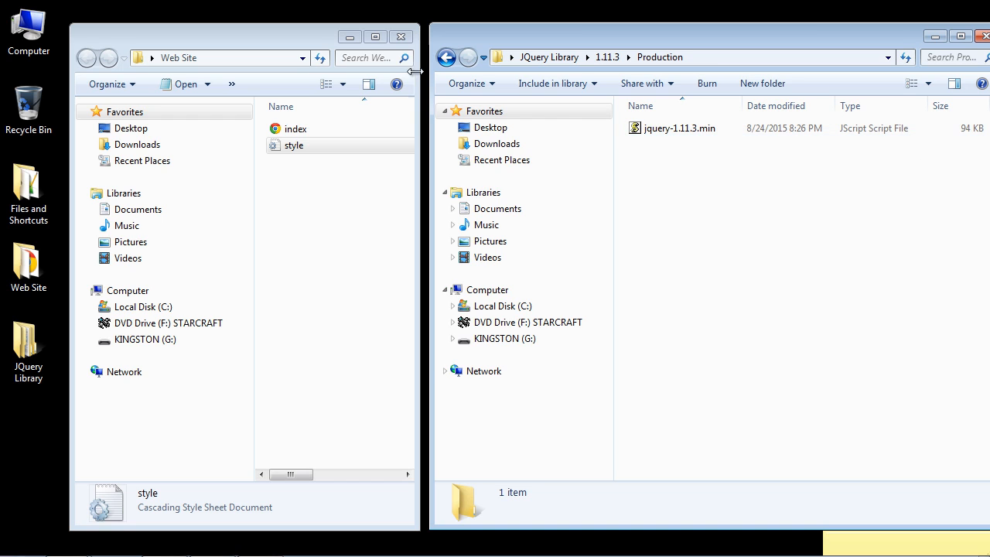
- In the Development folder, bring up the file actions for jquery-1.11.3 to copy it into Web Site
{"action": "left_click", "coordinate": [664, 56]}
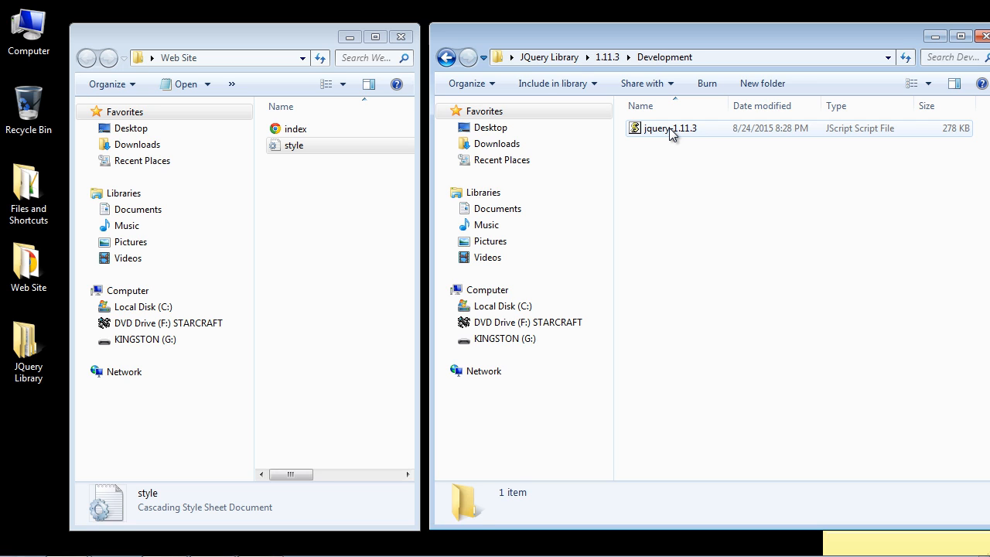
{"action": "right_click", "coordinate": [670, 127]}
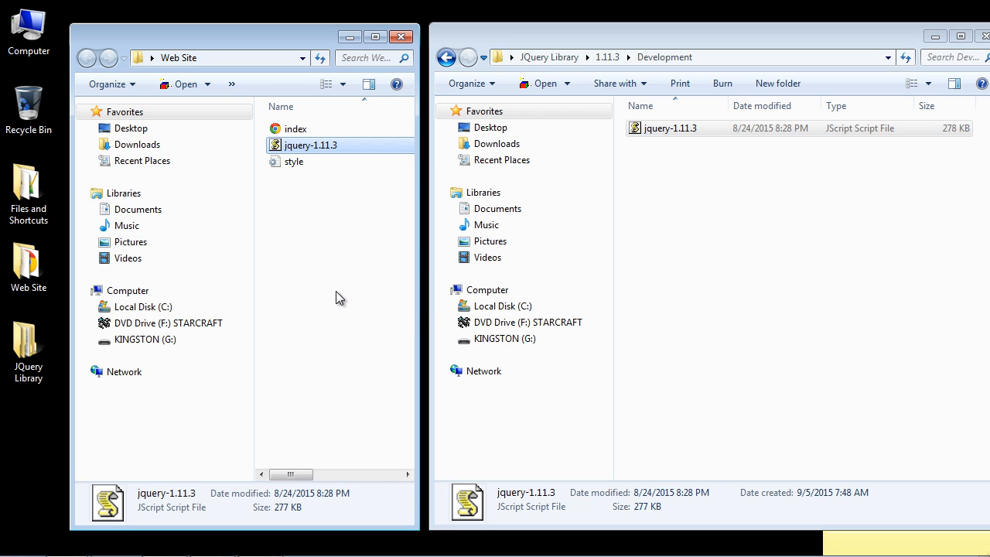
{"action": "mouse_move", "coordinate": [308, 153]}
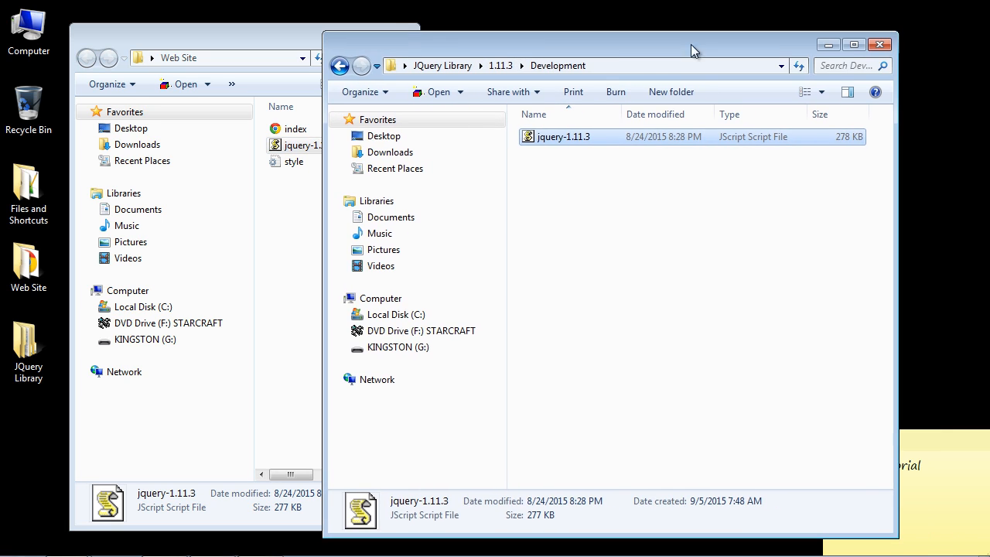
- Close the JQuery Library window and bring up the file actions for index in Web Site
{"action": "left_click", "coordinate": [879, 43]}
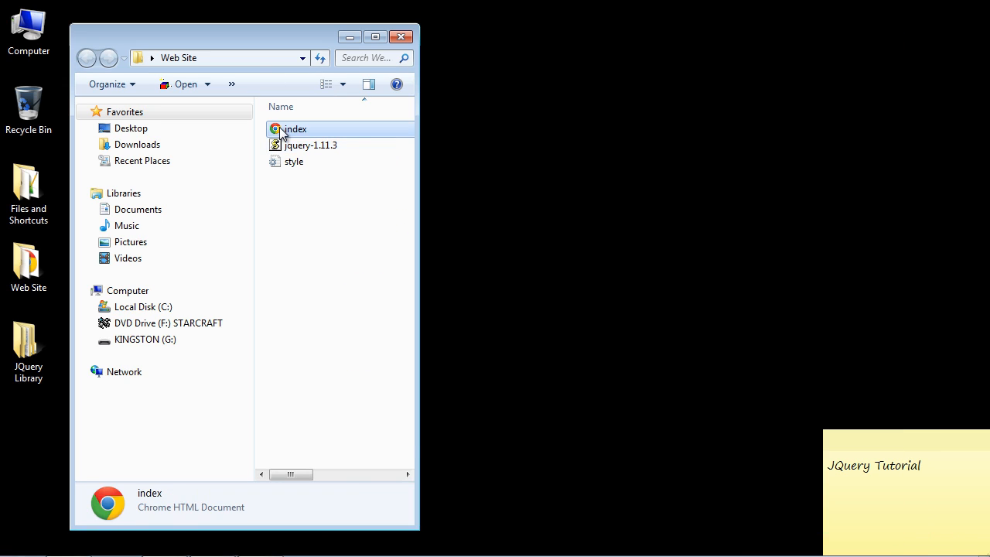
{"action": "right_click", "coordinate": [291, 130]}
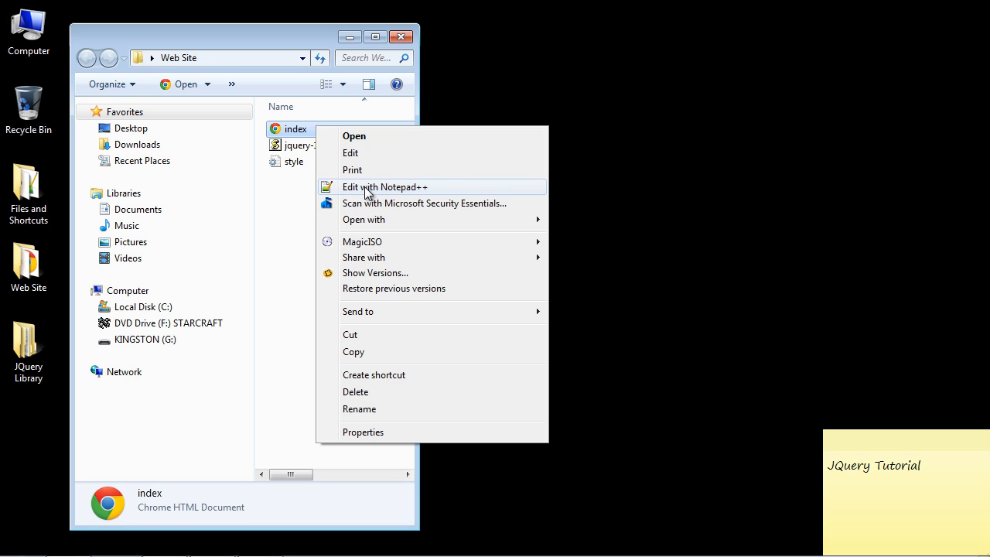
{"action": "mouse_move", "coordinate": [408, 195]}
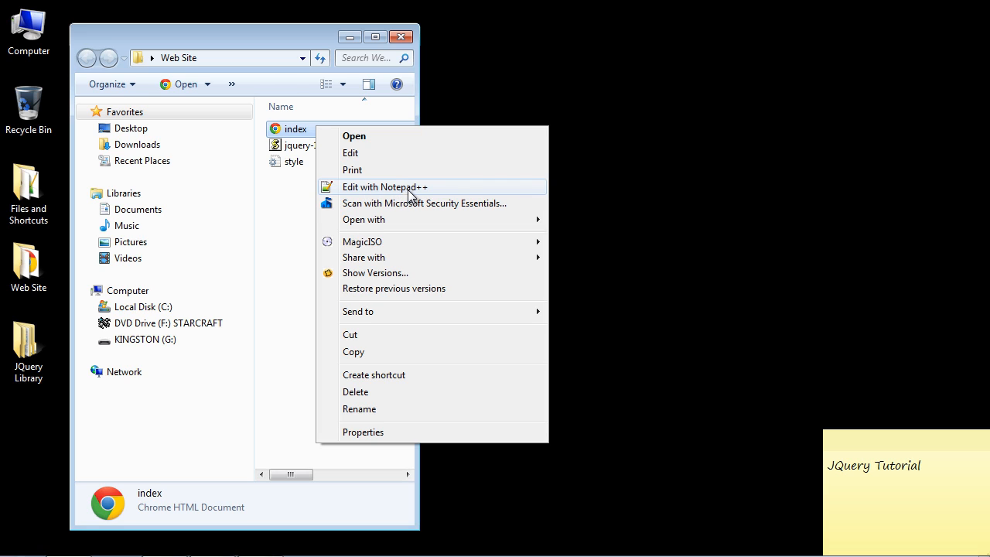
{"action": "mouse_move", "coordinate": [421, 194]}
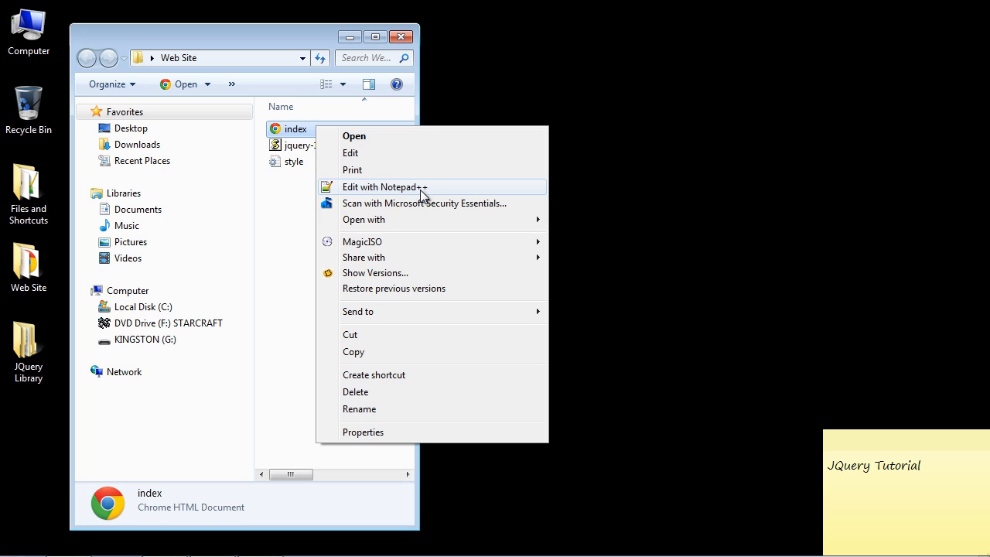
{"action": "mouse_move", "coordinate": [396, 195]}
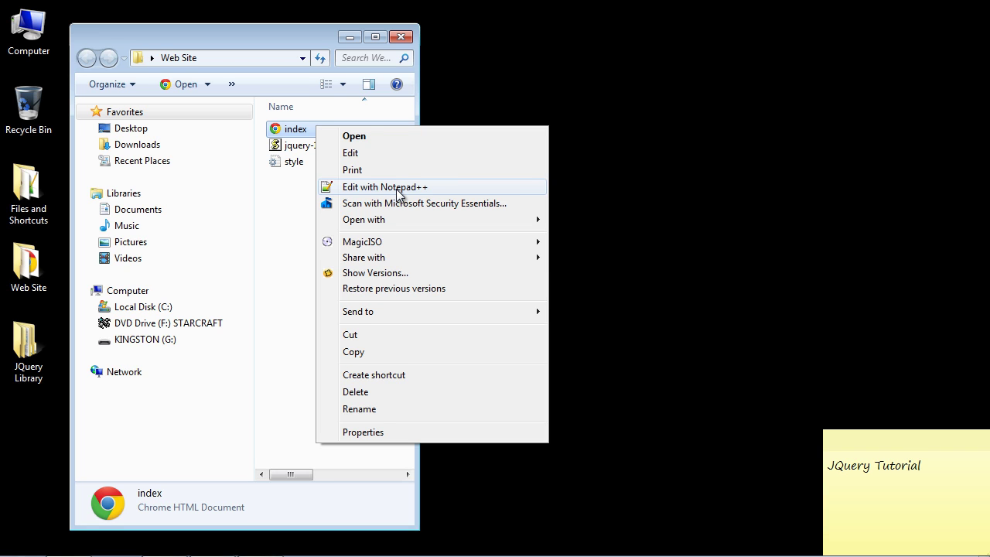
- Edit index.html in Notepad++ and scroll to its closing body and html tags
{"action": "left_click", "coordinate": [384, 185]}
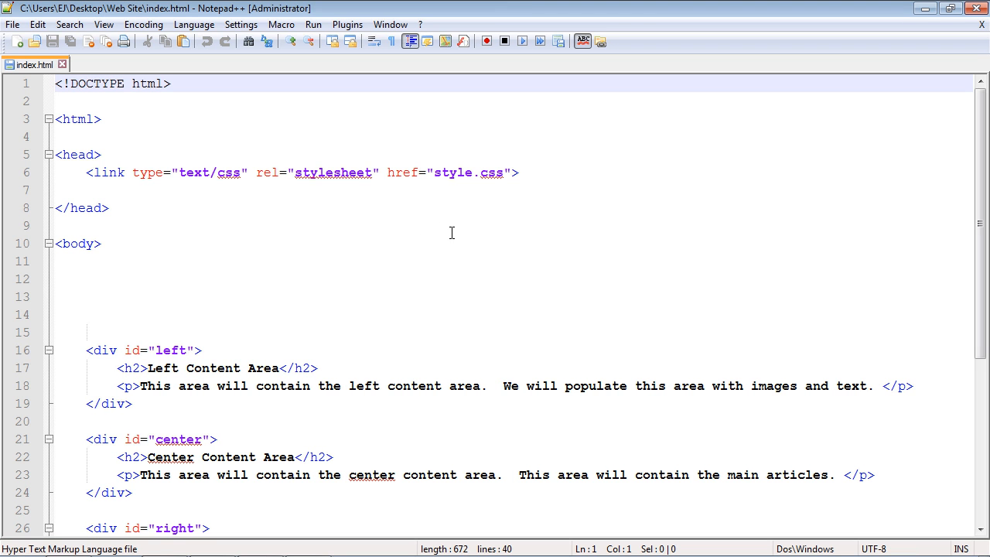
{"action": "scroll", "scroll_direction": "down", "scroll_amount": 3}
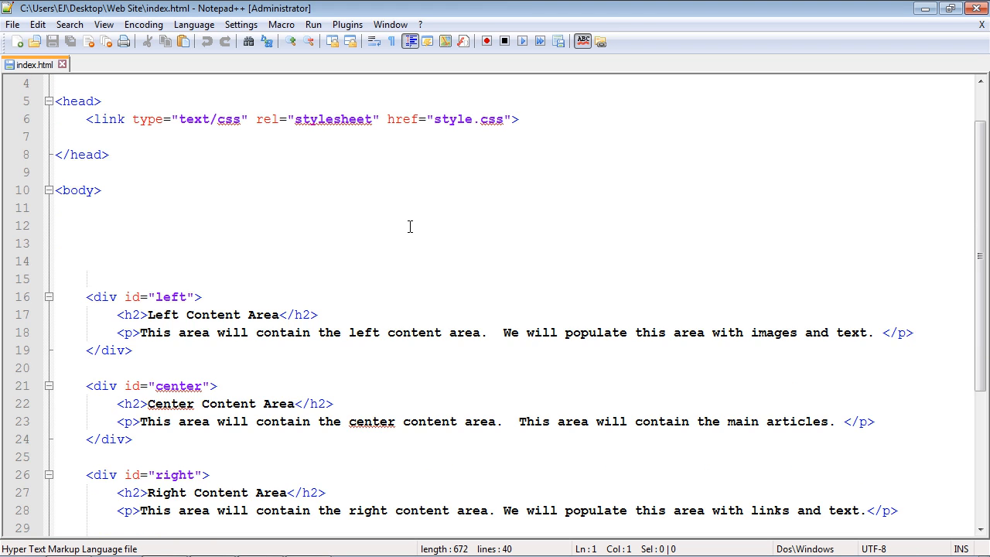
{"action": "scroll", "scroll_direction": "down", "scroll_amount": 3}
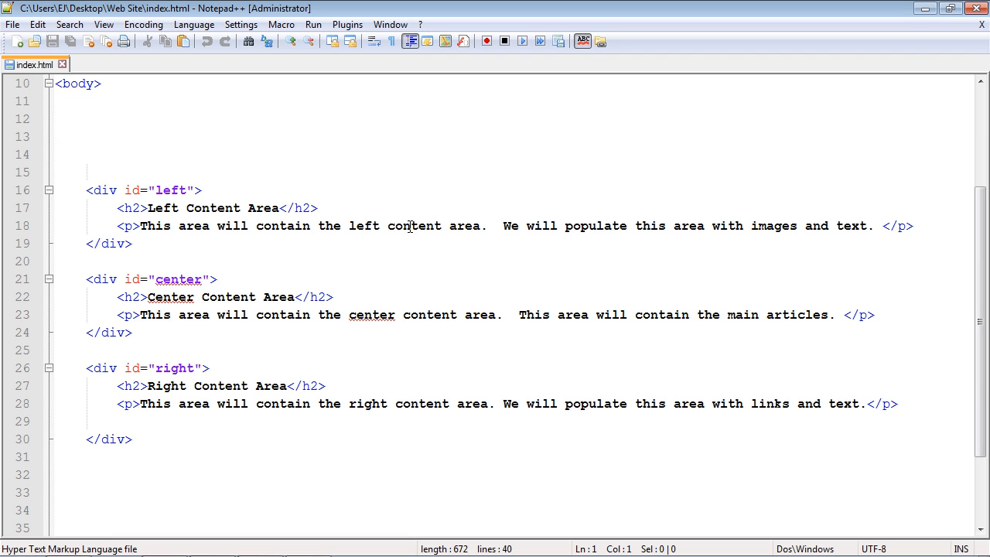
{"action": "scroll", "scroll_direction": "up", "scroll_amount": 3}
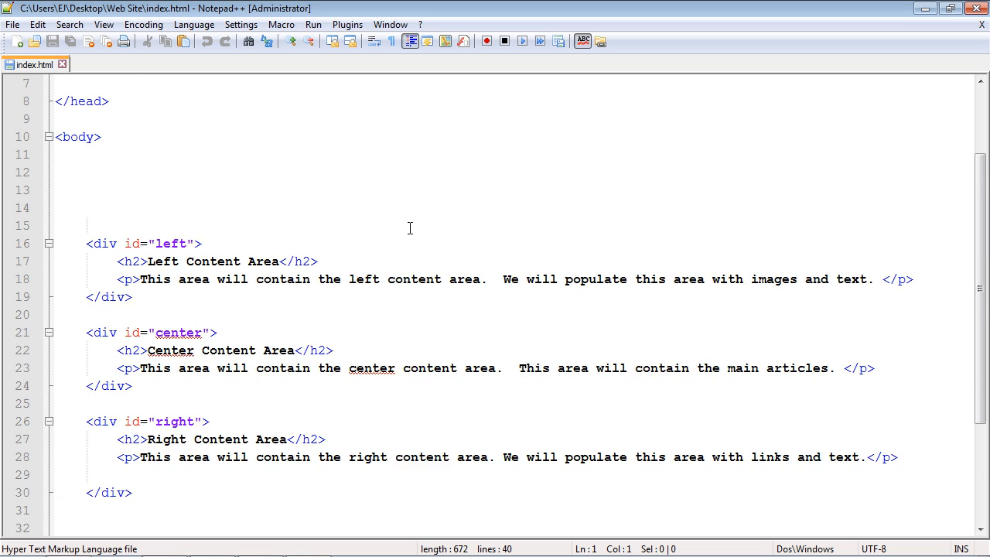
{"action": "scroll", "scroll_direction": "down", "scroll_amount": 3}
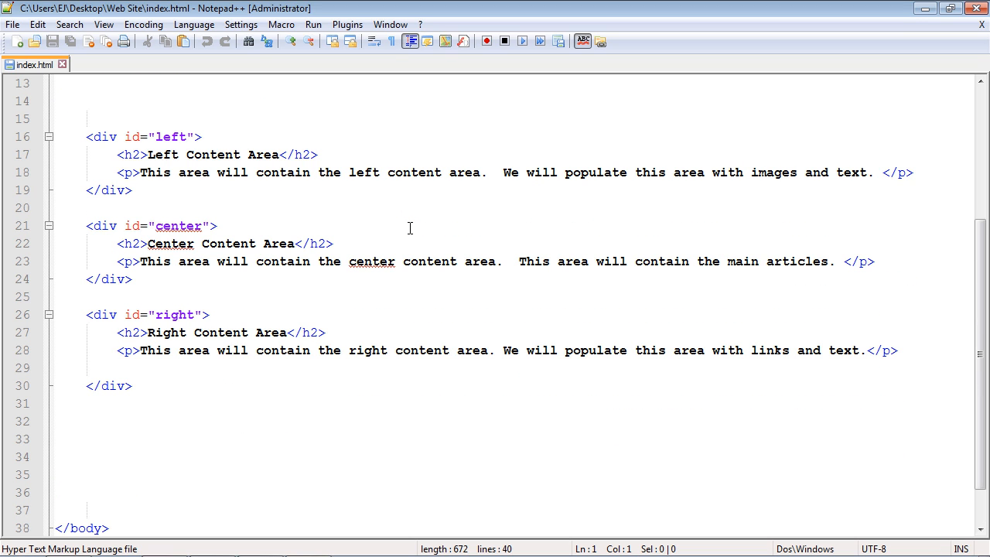
{"action": "scroll", "scroll_direction": "up", "scroll_amount": 3}
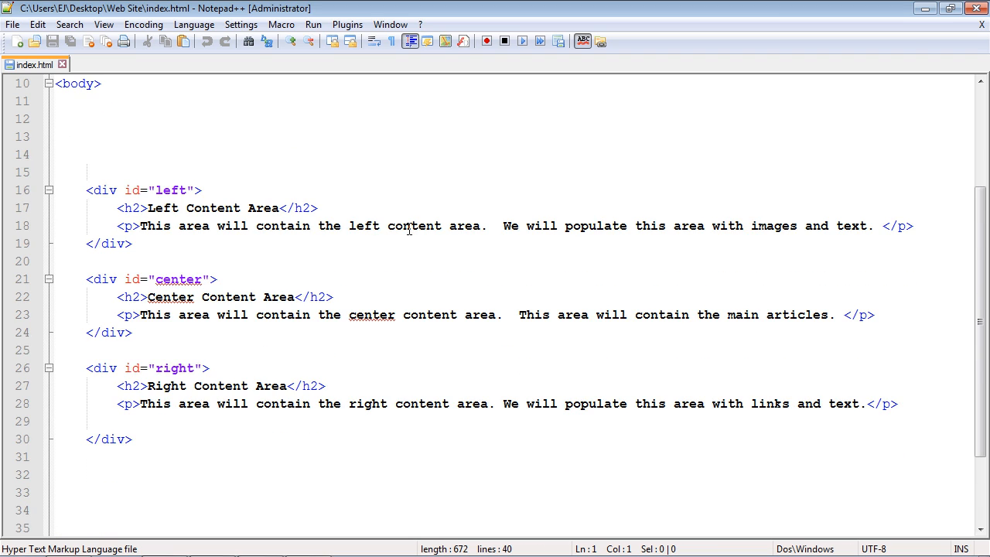
{"action": "scroll", "scroll_direction": "down", "scroll_amount": 3}
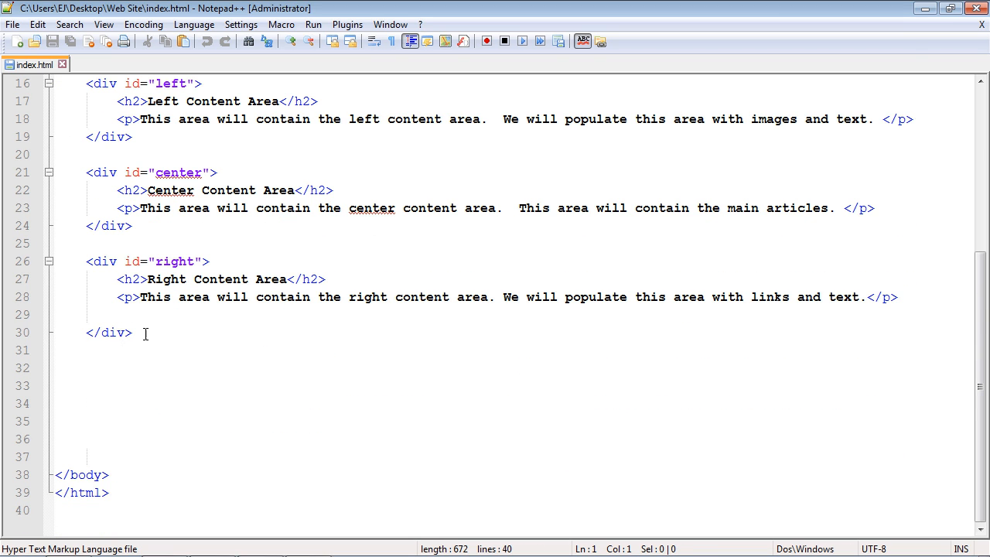
{"action": "left_click", "coordinate": [94, 402]}
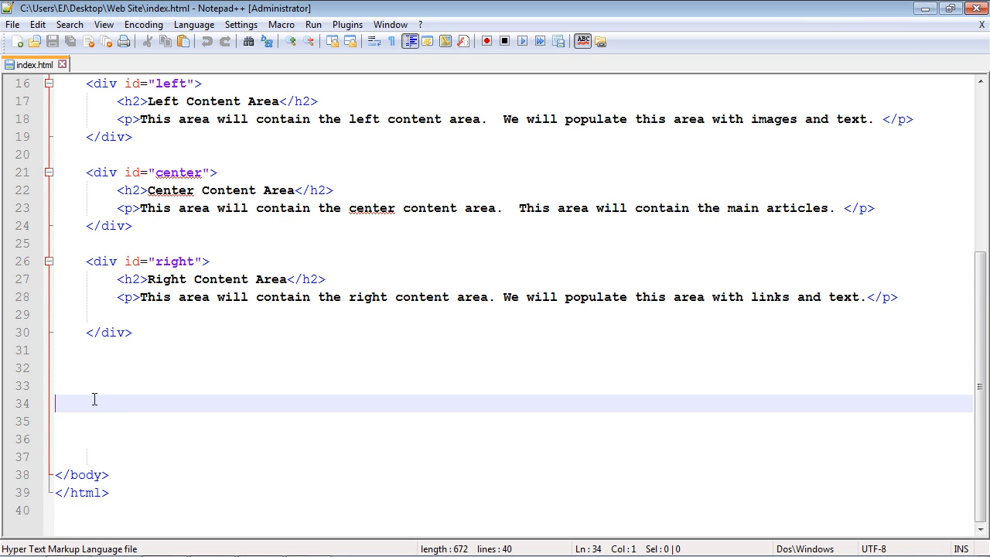
{"action": "mouse_move", "coordinate": [65, 402]}
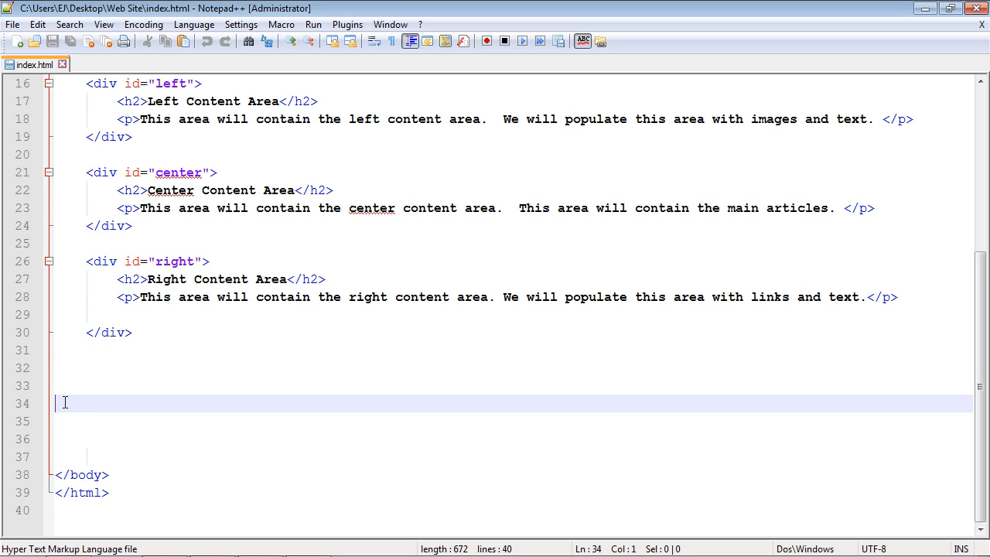
{"action": "mouse_move", "coordinate": [118, 384]}
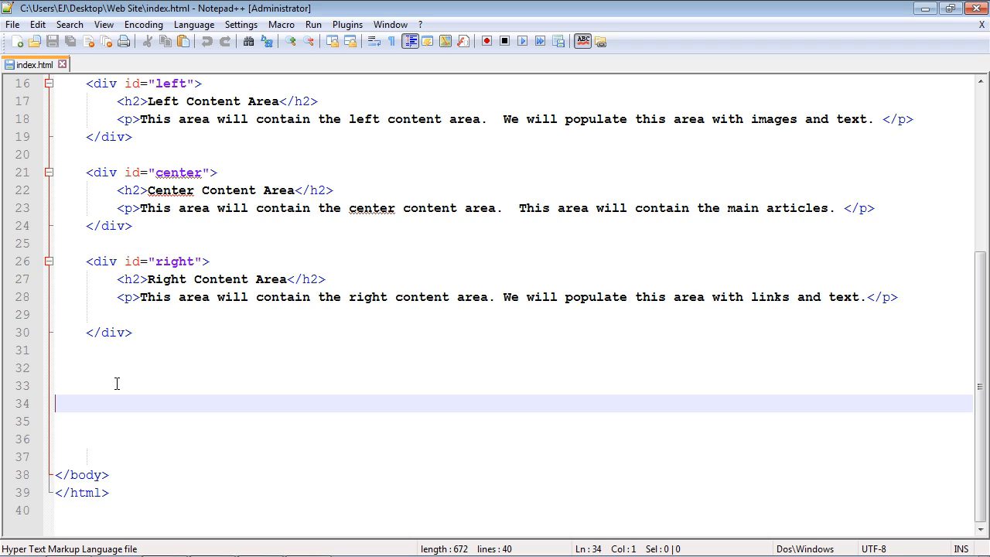
{"action": "mouse_move", "coordinate": [254, 311]}
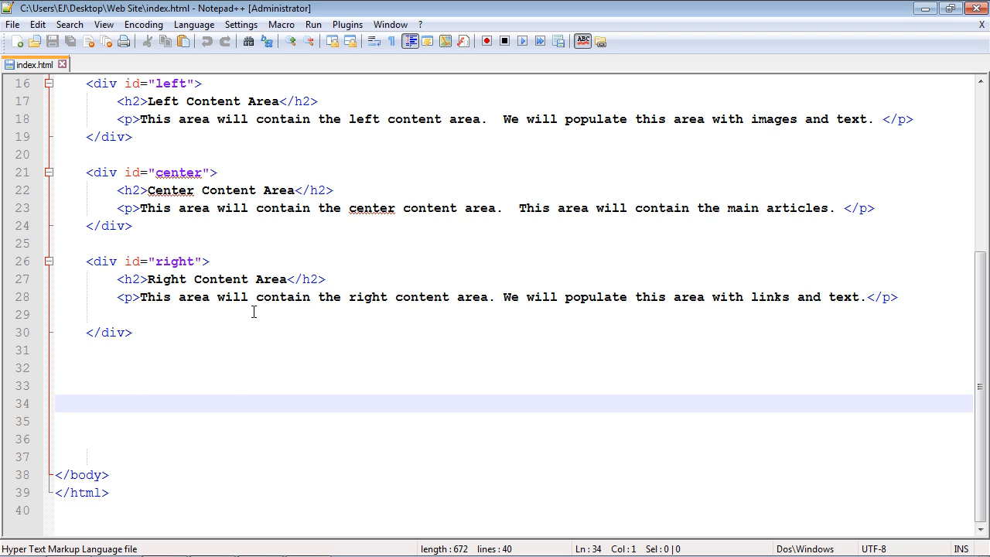
{"action": "mouse_move", "coordinate": [217, 353]}
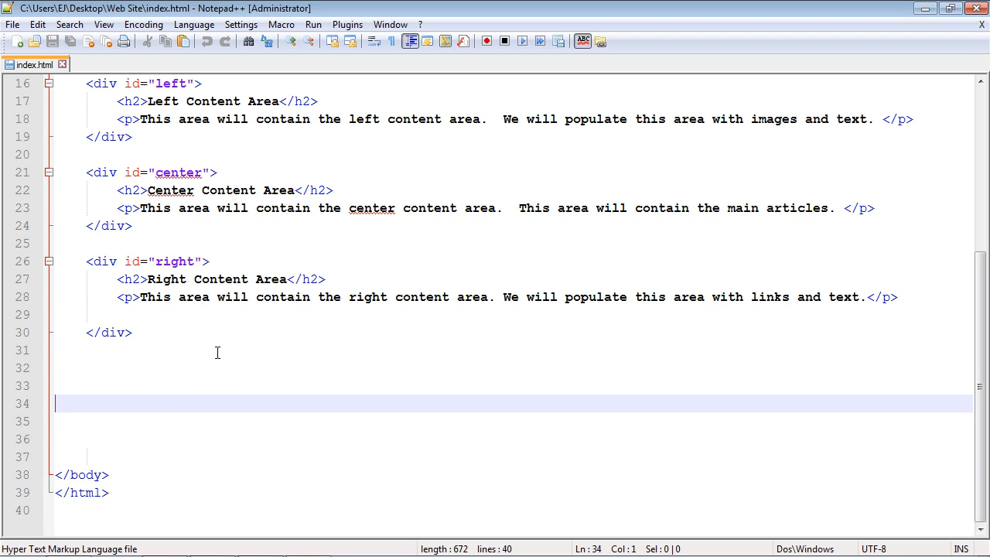
{"action": "mouse_move", "coordinate": [164, 406]}
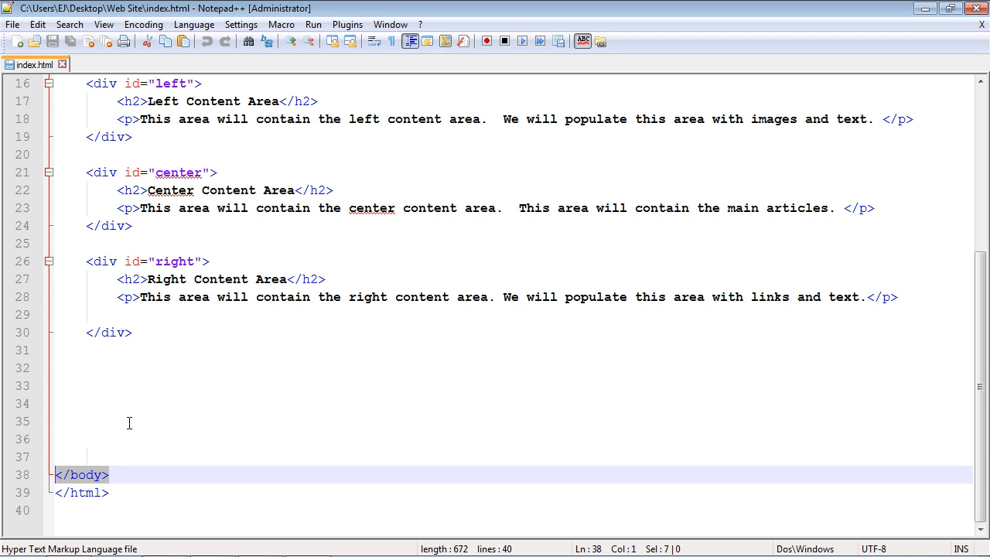
{"action": "left_click", "coordinate": [130, 421]}
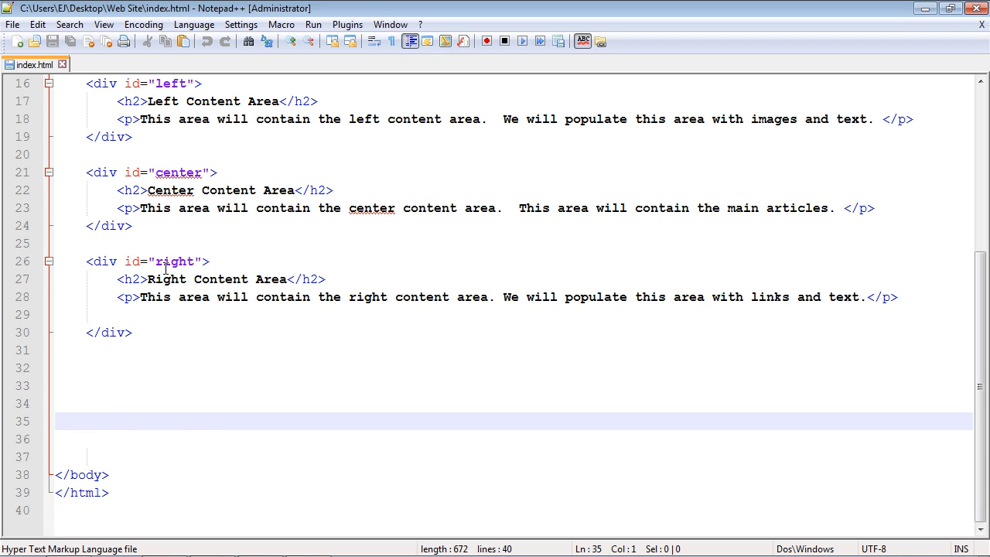
{"action": "mouse_move", "coordinate": [271, 306]}
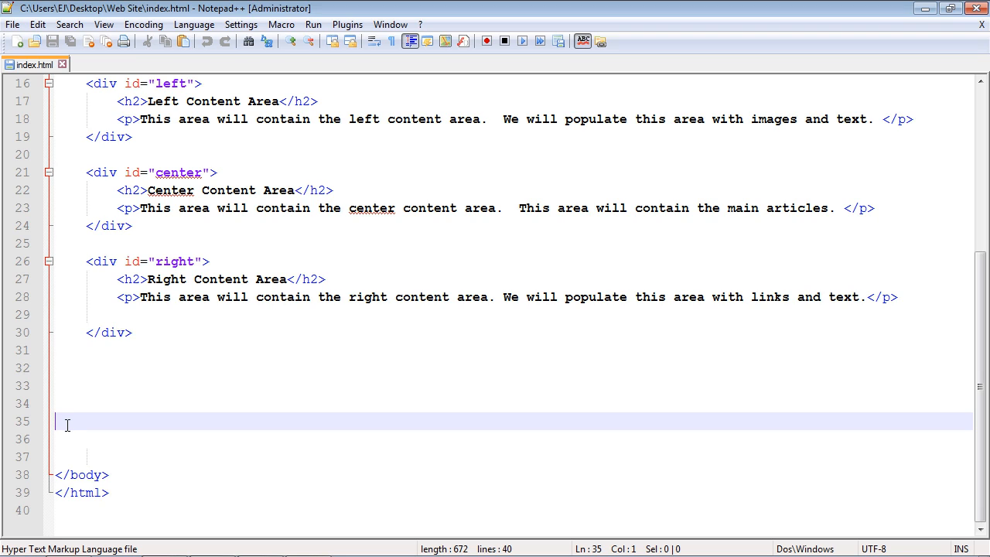
{"action": "mouse_move", "coordinate": [247, 382]}
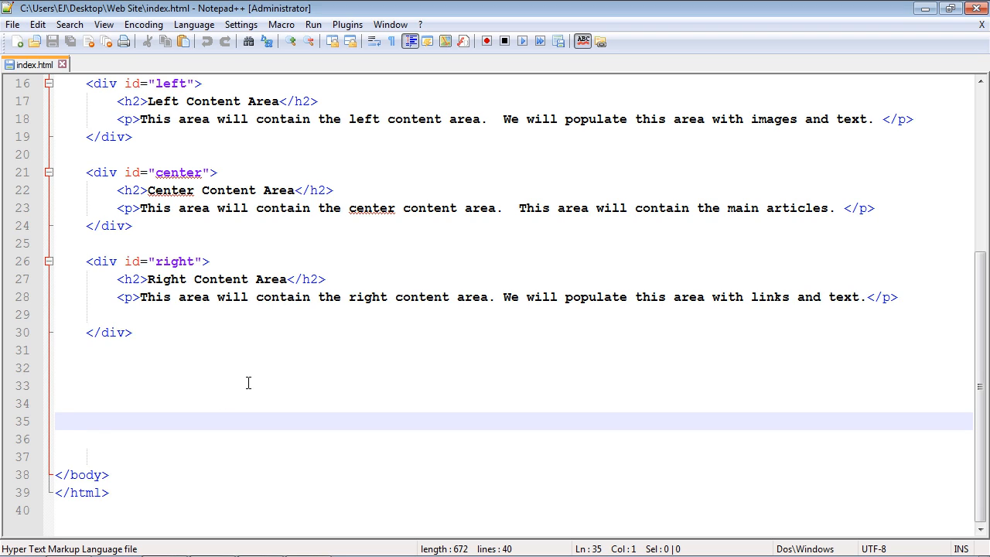
{"action": "mouse_move", "coordinate": [225, 387]}
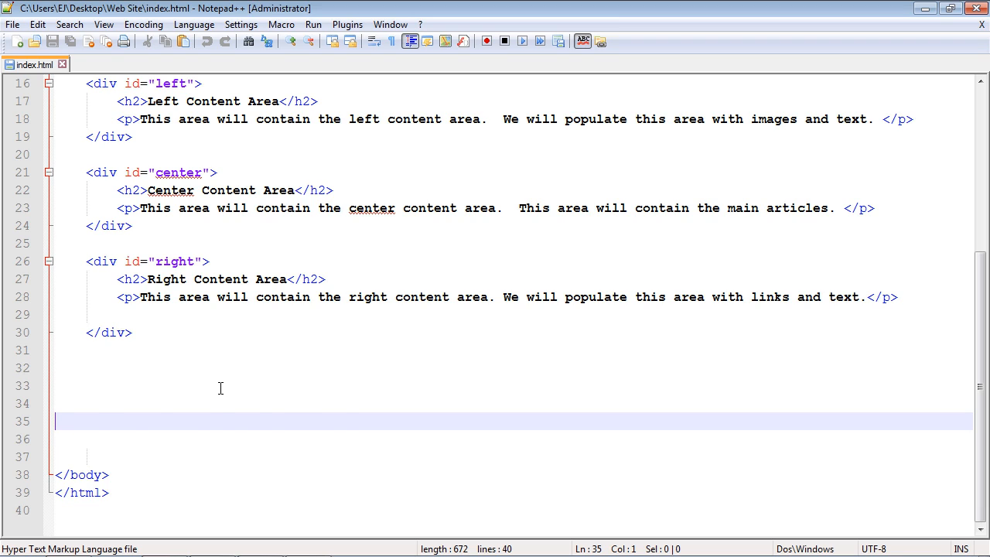
- Add <script src="jquery-1.11.3.js"></script> on the blank line above the closing body tag
{"action": "type", "text": "<script src=\"jquery-1.11.3.js\"></script>"}
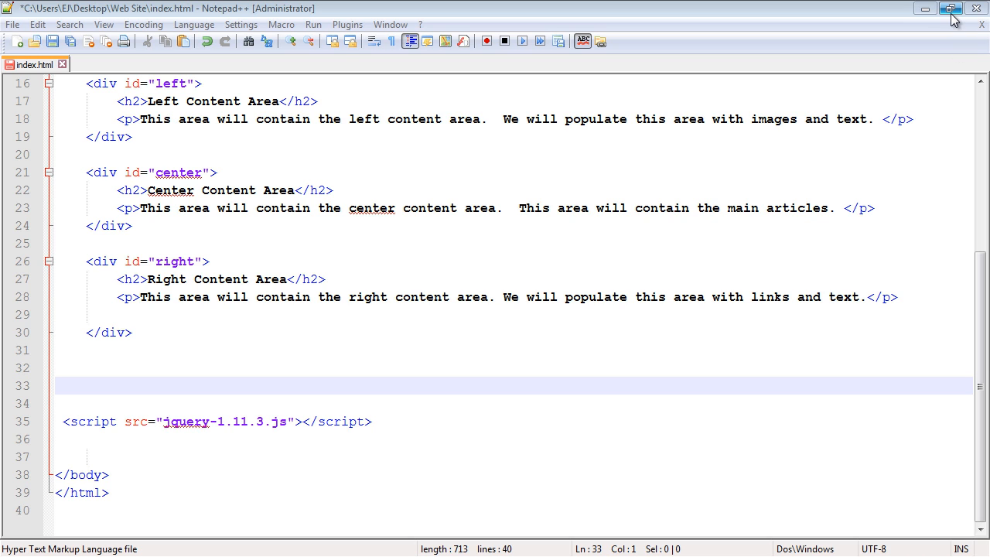
- Shrink Notepad++ beside the Web Site folder and select the jquery-1.11.3 file the tag references
{"action": "left_click", "coordinate": [952, 10]}
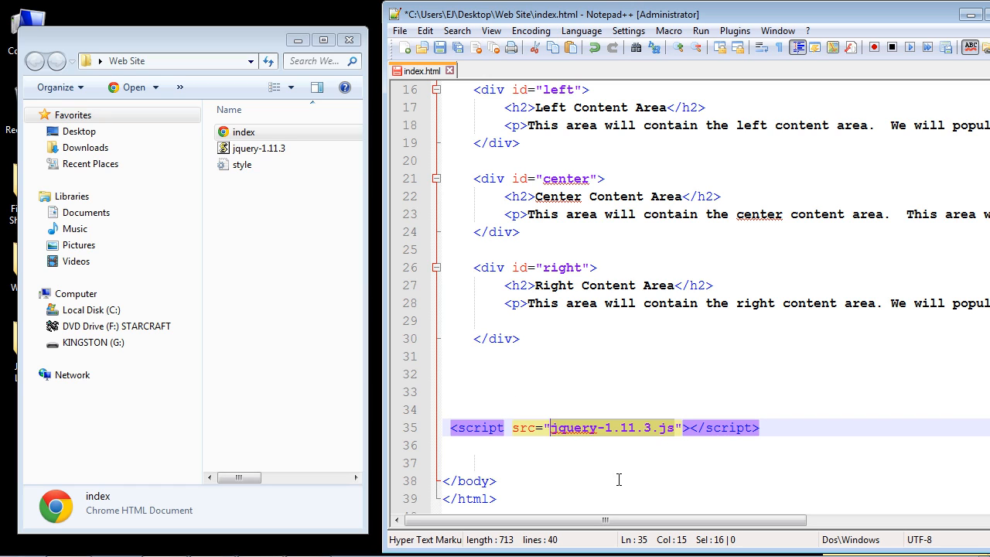
{"action": "mouse_move", "coordinate": [487, 328]}
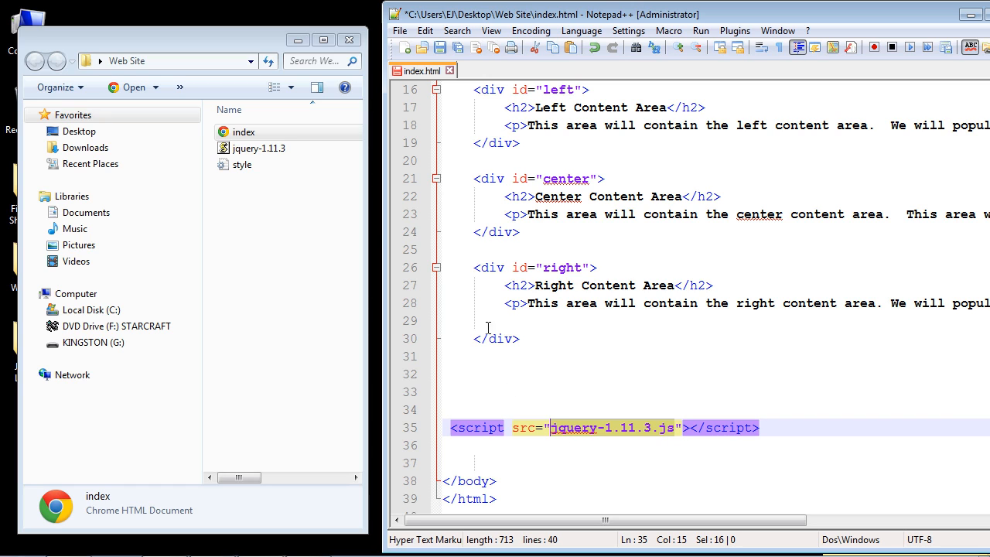
{"action": "left_click", "coordinate": [257, 148]}
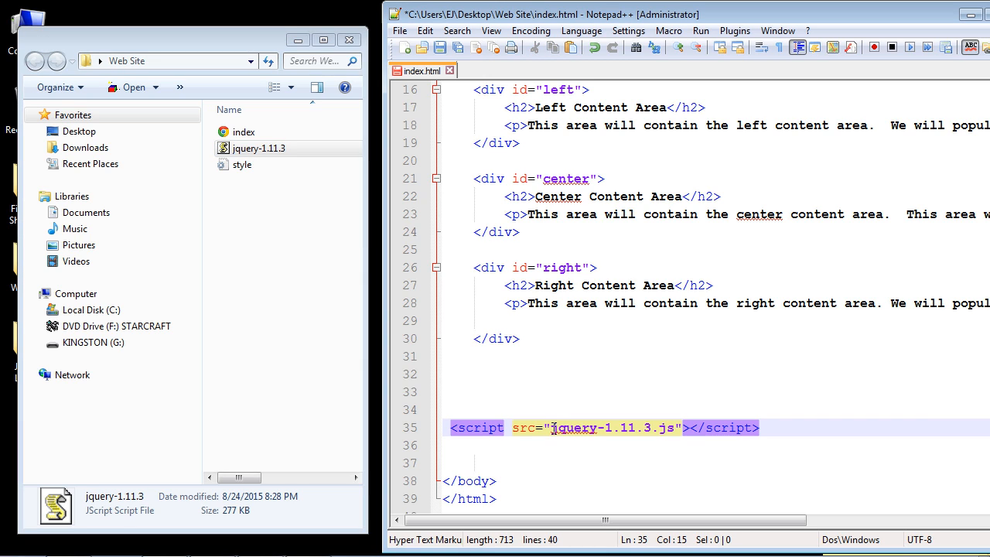
{"action": "left_click", "coordinate": [257, 149]}
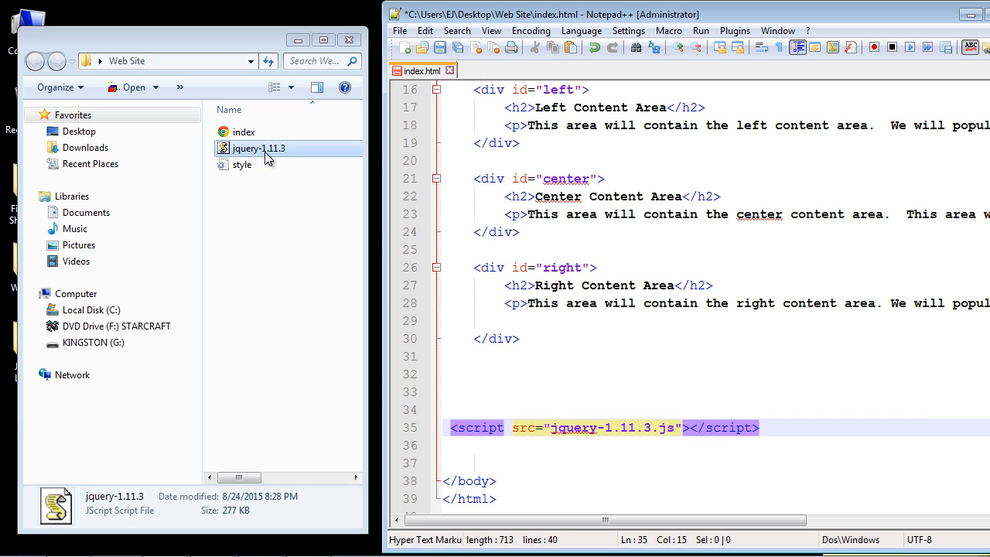
{"action": "left_click", "coordinate": [245, 131]}
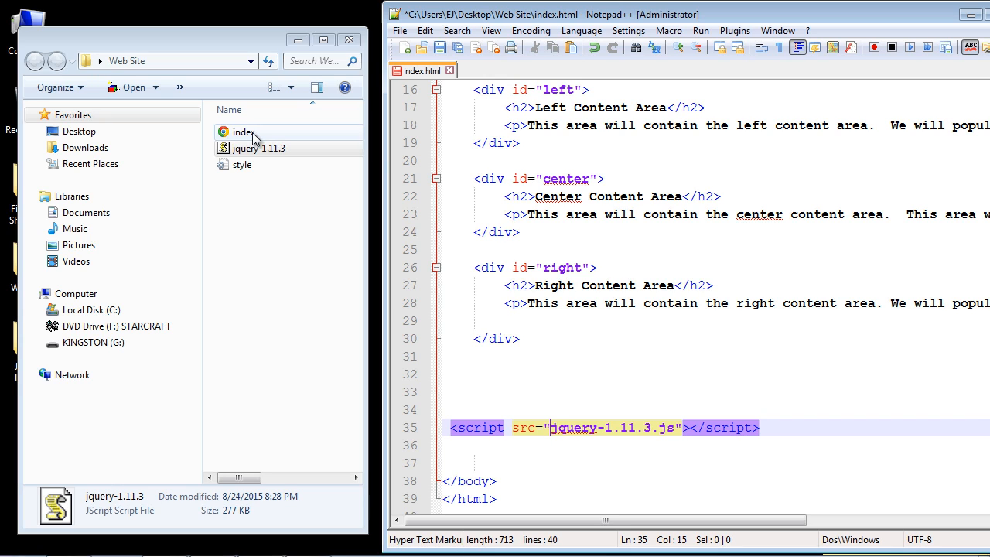
{"action": "left_click", "coordinate": [628, 185]}
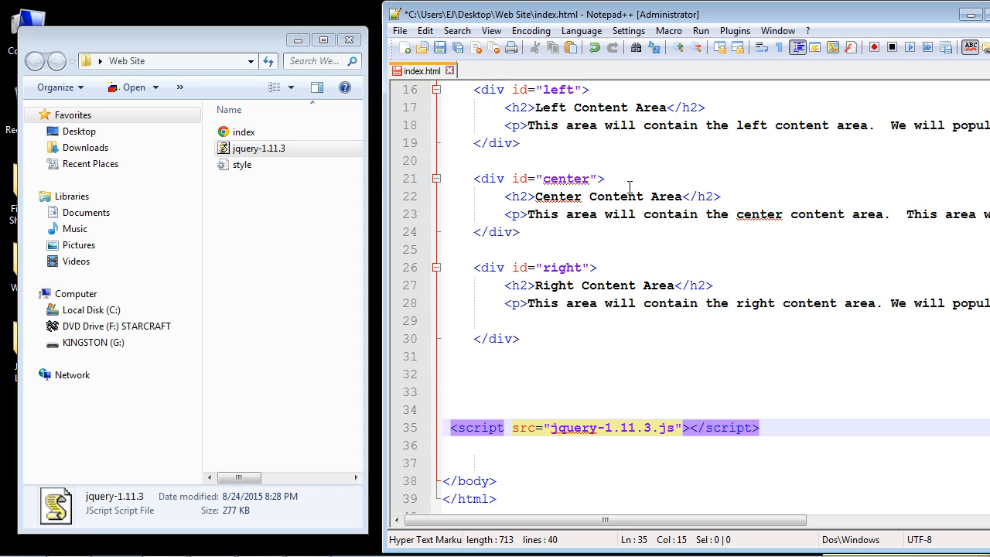